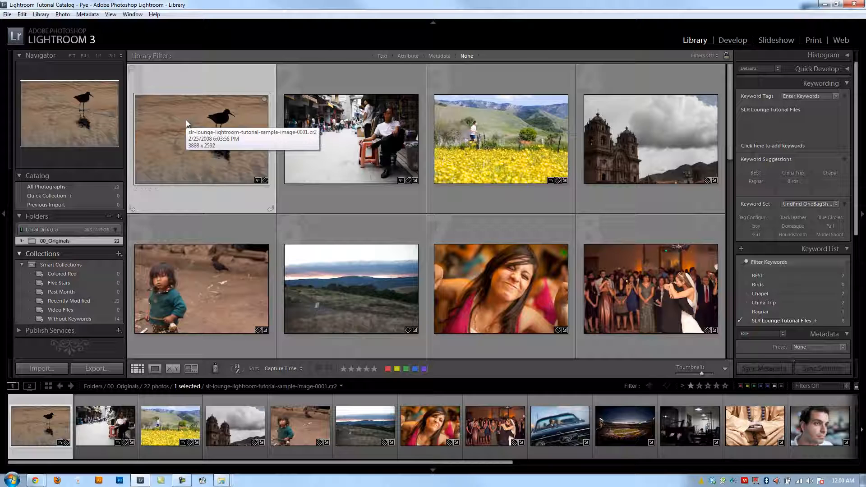
mouse_move(194, 126)
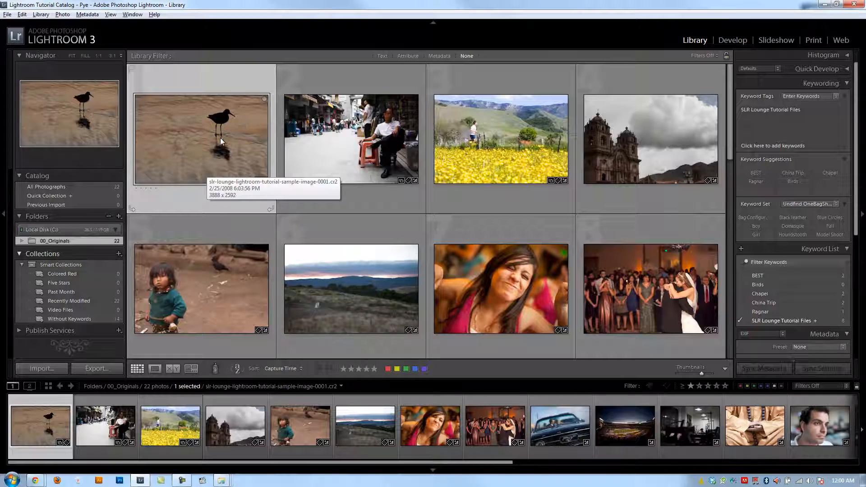
- View the preferences without changes, then send the bird photo to Photoshop CS5 for editing
right_click(201, 139)
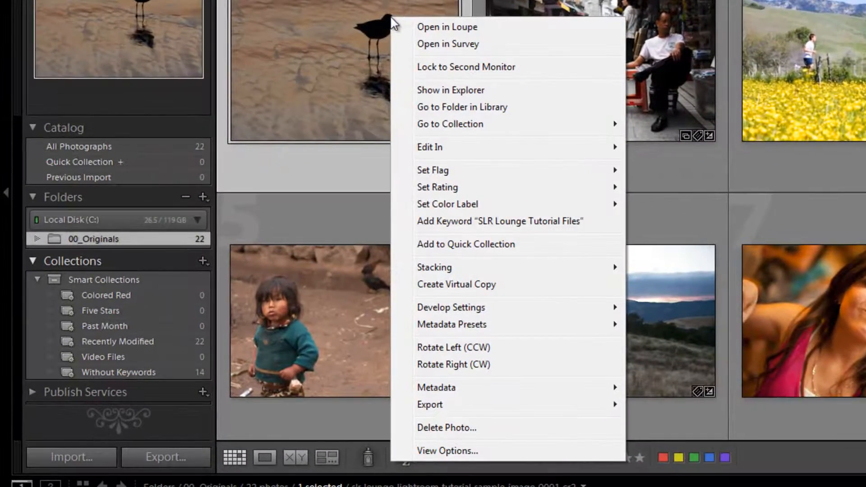
mouse_move(533, 155)
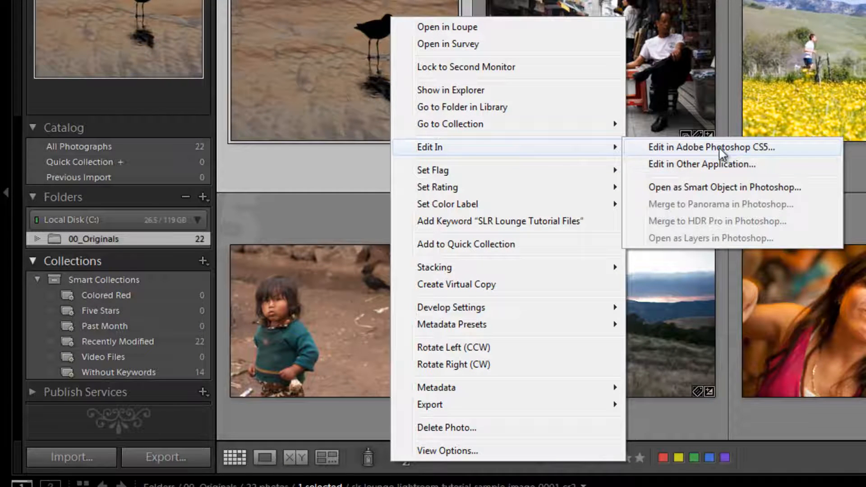
mouse_move(734, 162)
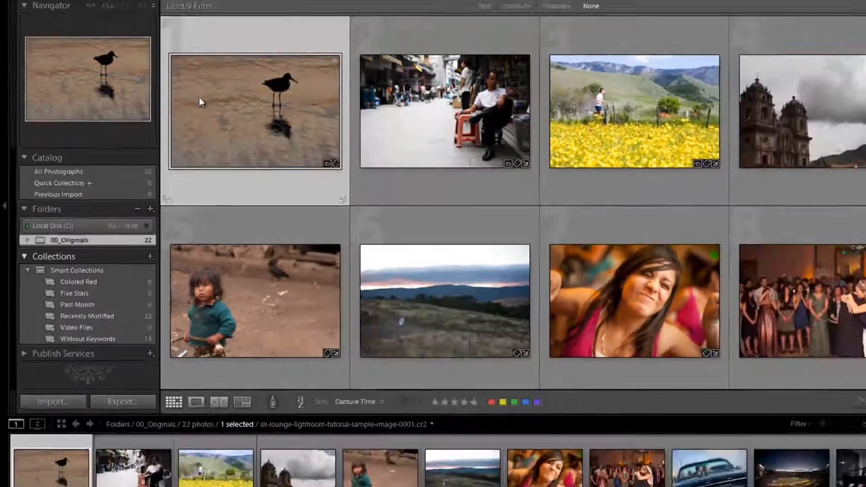
click(49, 32)
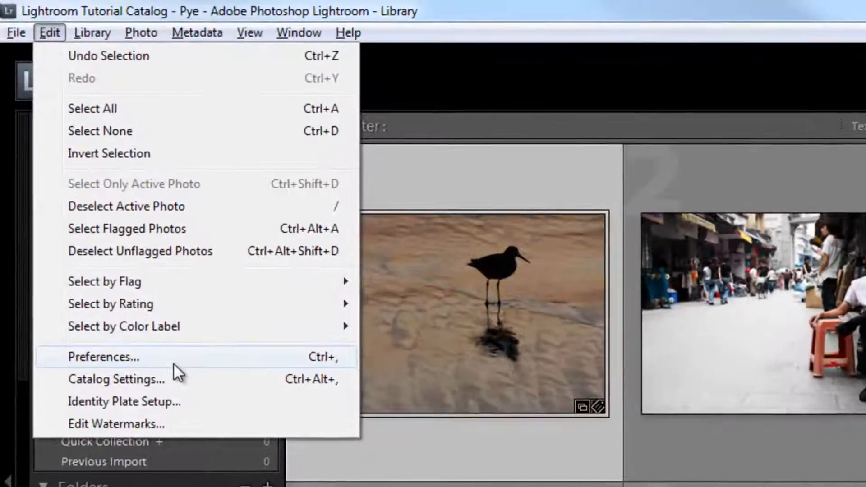
click(103, 356)
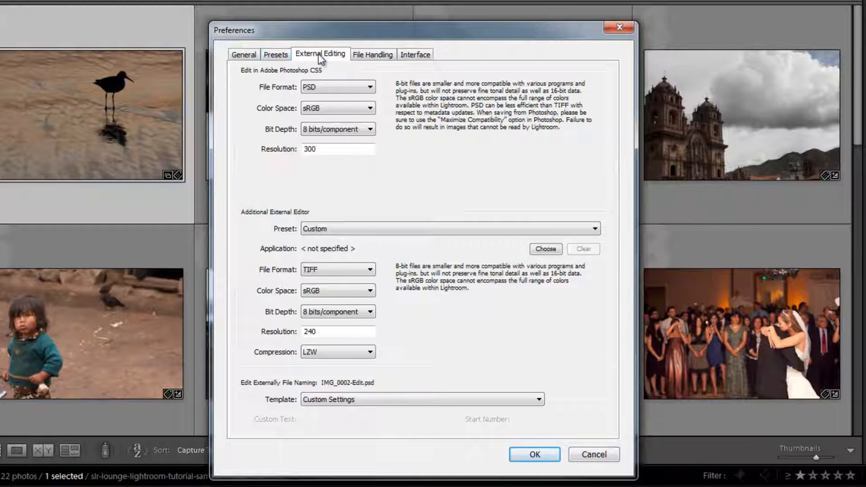
mouse_move(498, 130)
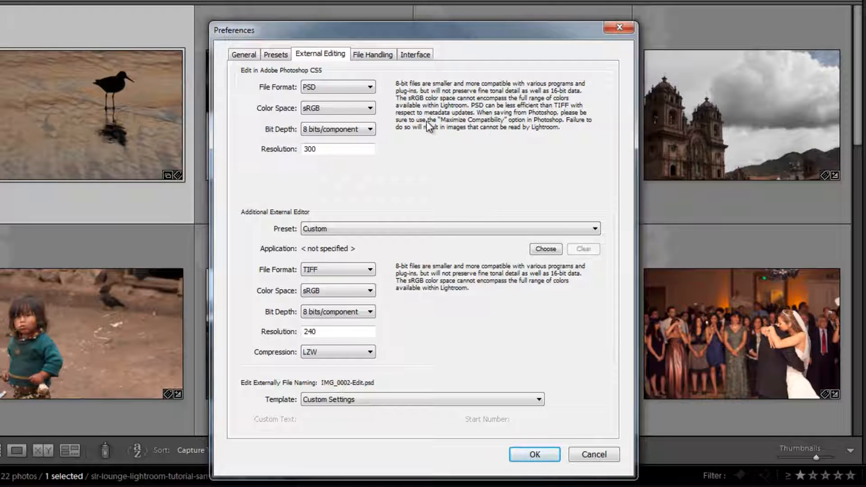
mouse_move(359, 86)
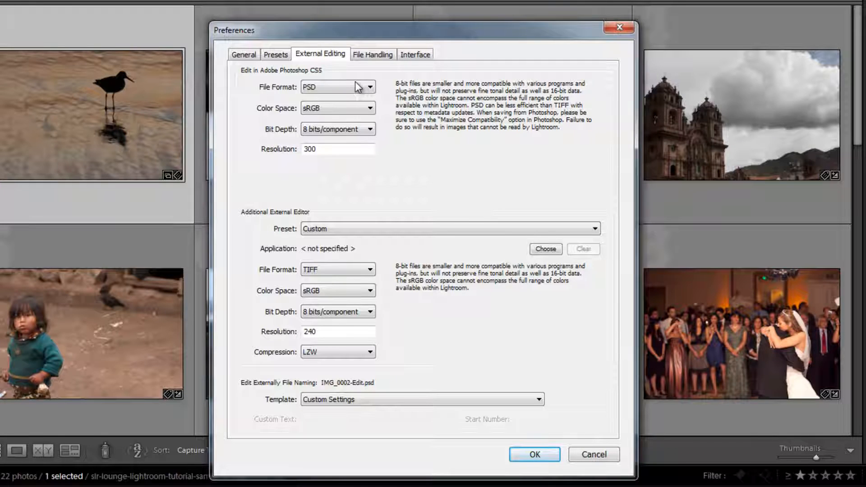
mouse_move(437, 124)
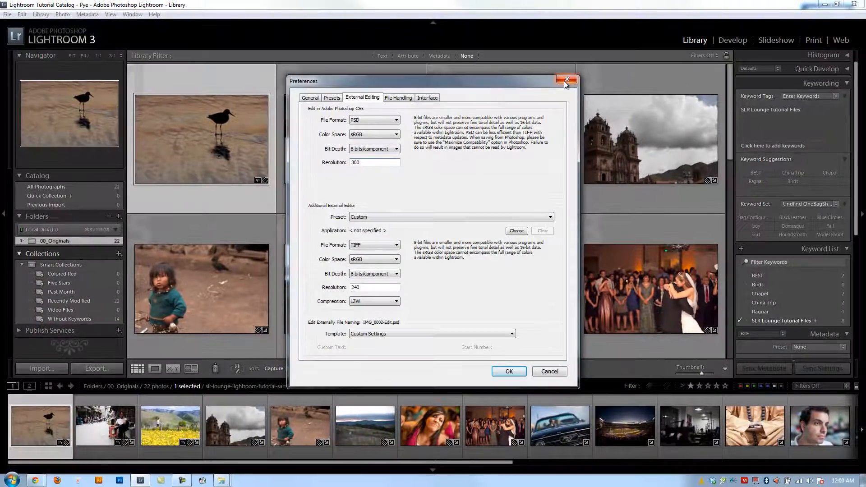
click(566, 79)
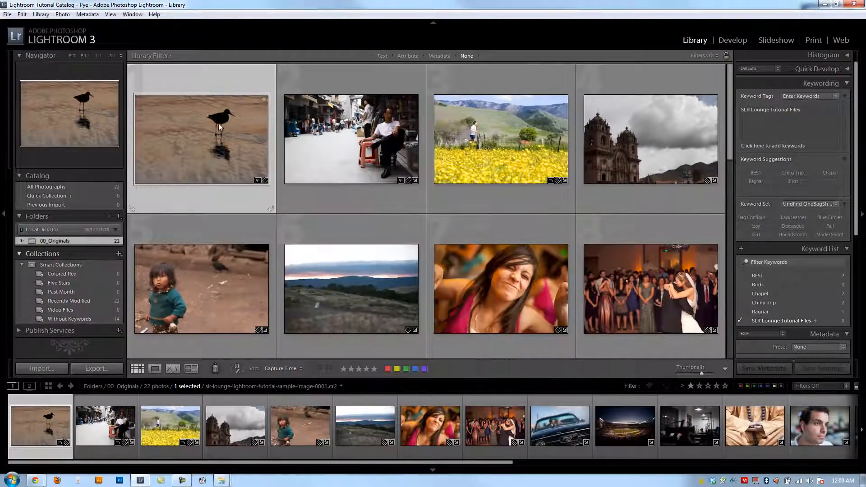
right_click(201, 139)
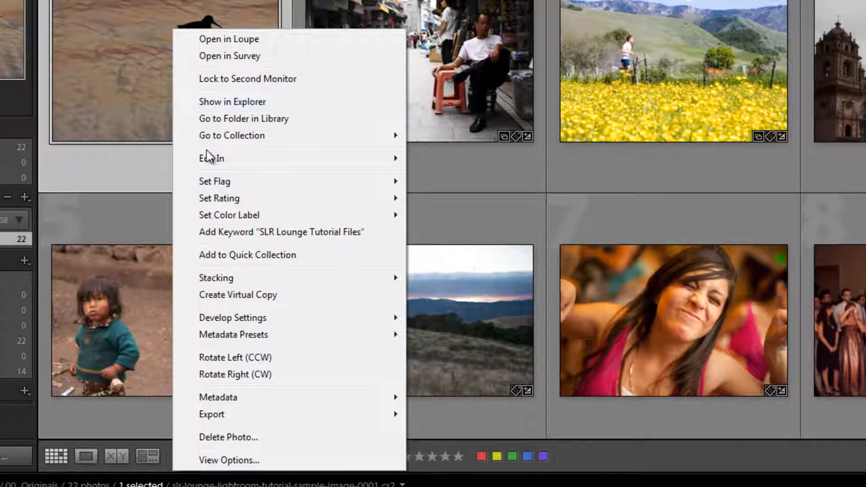
mouse_move(211, 158)
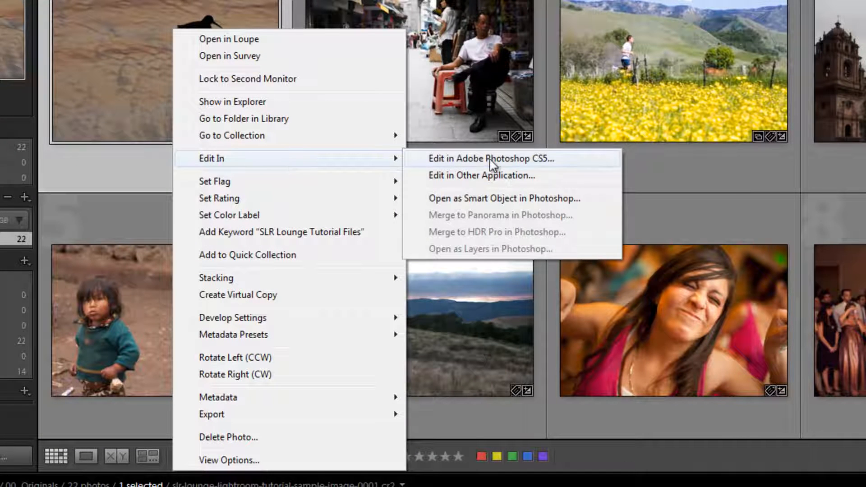
mouse_move(495, 175)
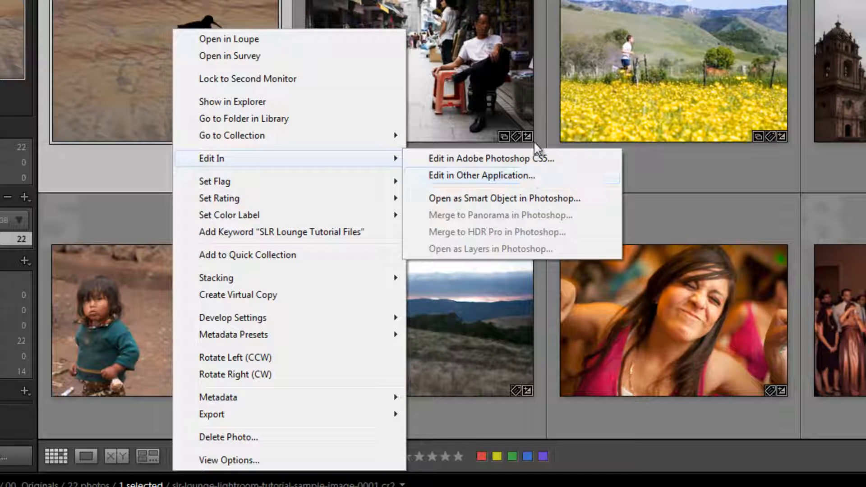
mouse_move(507, 166)
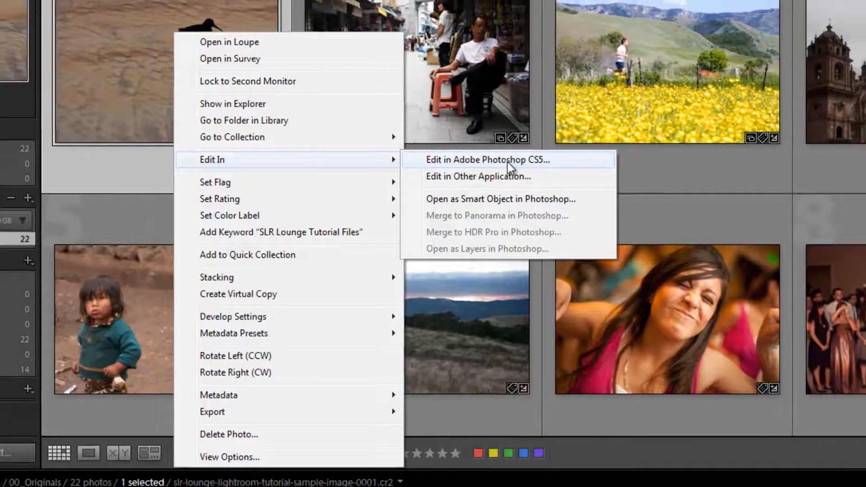
click(487, 160)
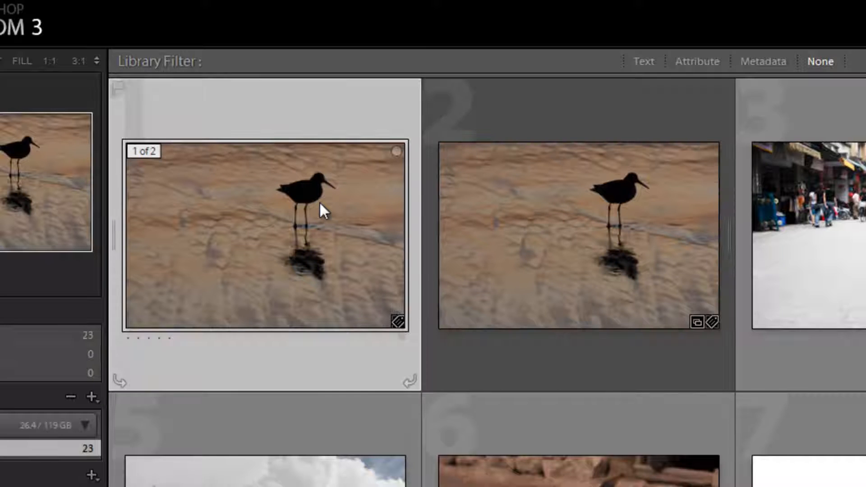
mouse_move(271, 254)
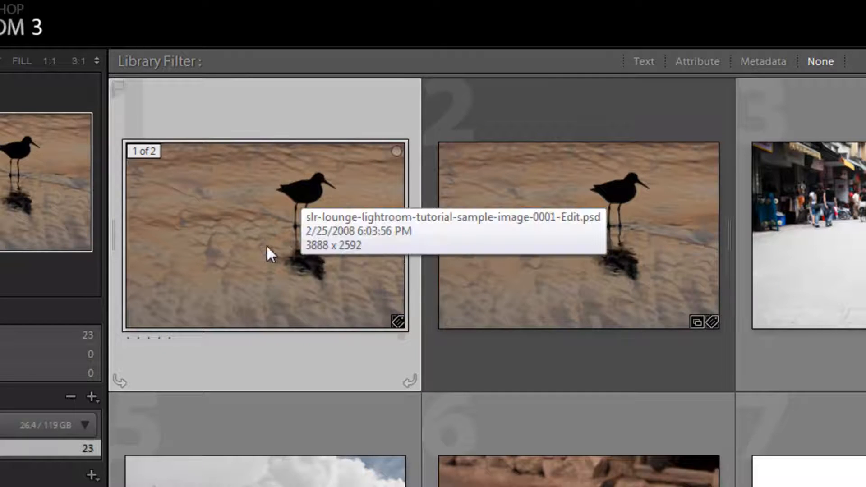
mouse_move(227, 273)
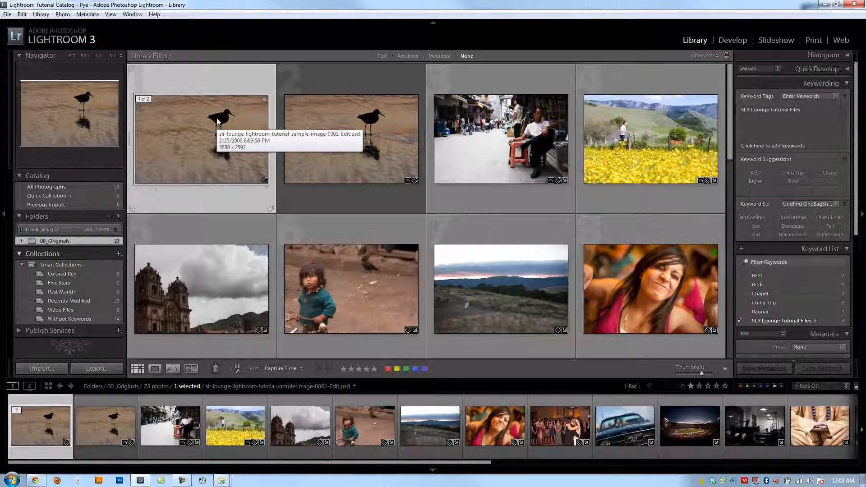
right_click(202, 138)
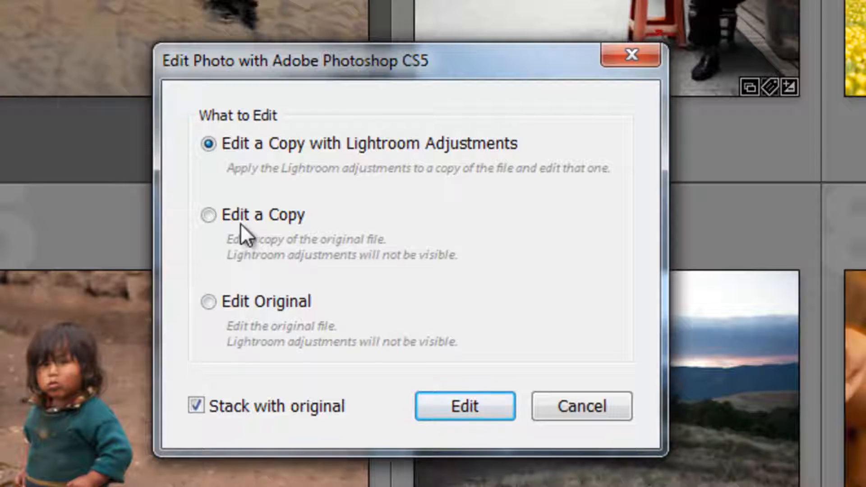
mouse_move(332, 315)
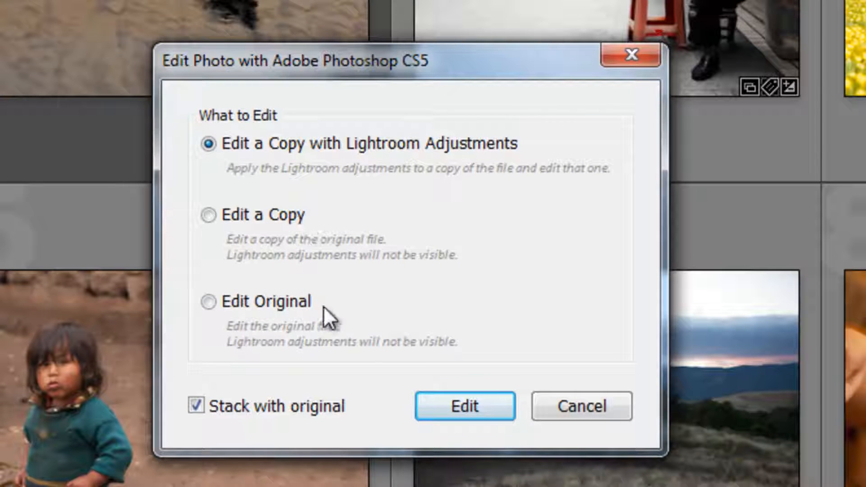
mouse_move(606, 208)
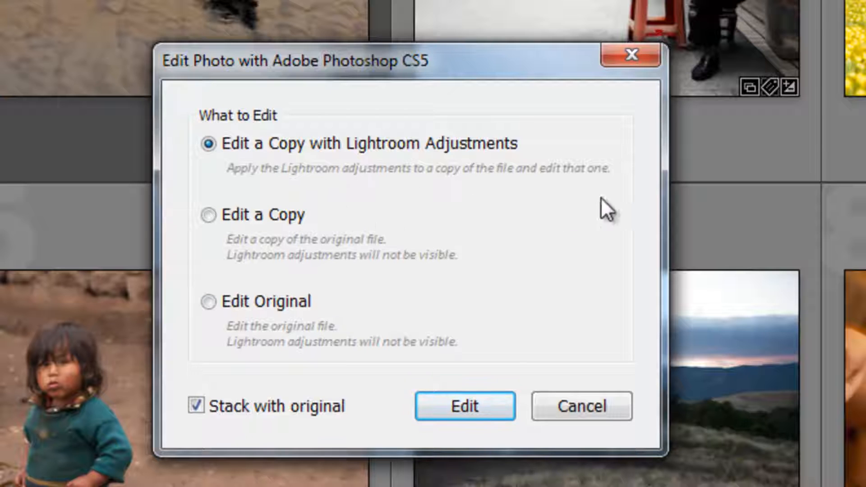
mouse_move(530, 426)
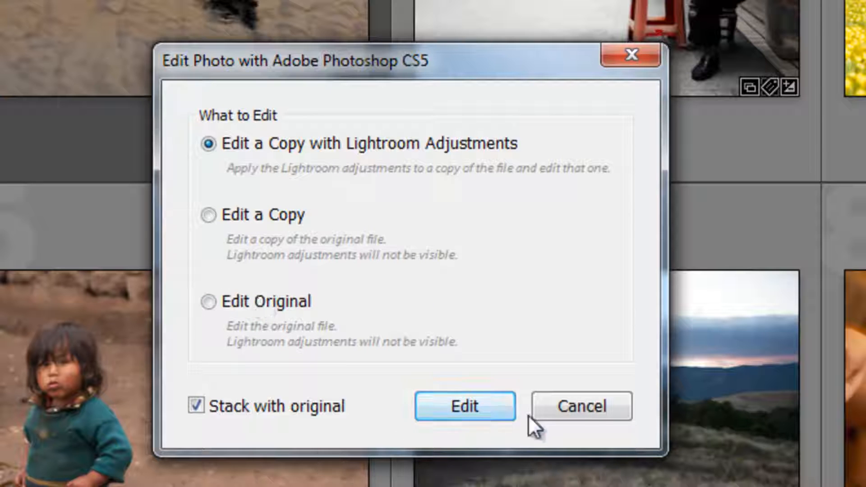
mouse_move(583, 406)
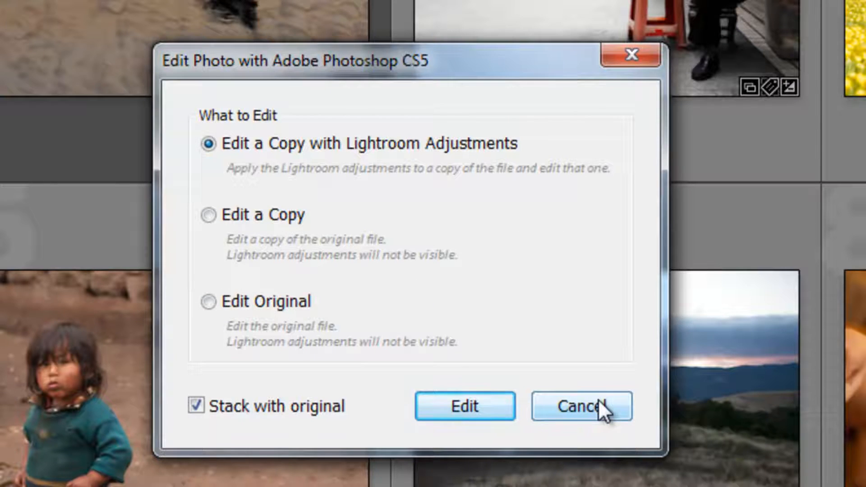
click(574, 406)
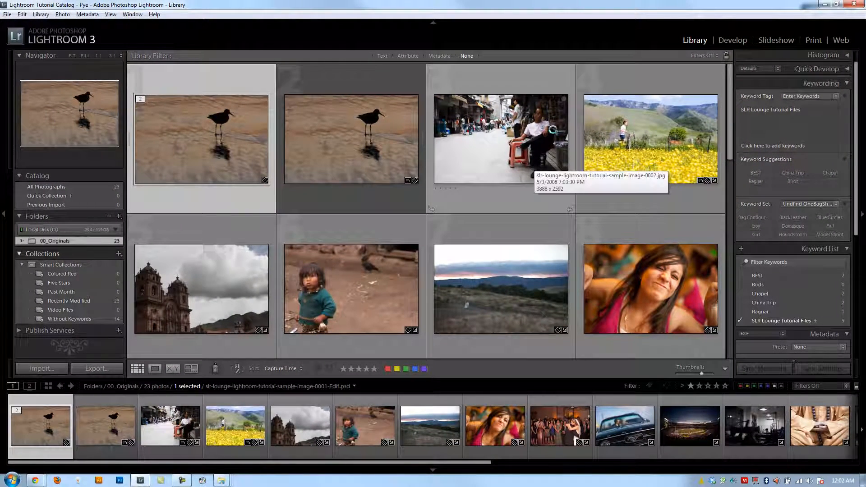
- In Develop, raise the edited bird copy's Brightness to +40, then return to the Library grid
click(732, 39)
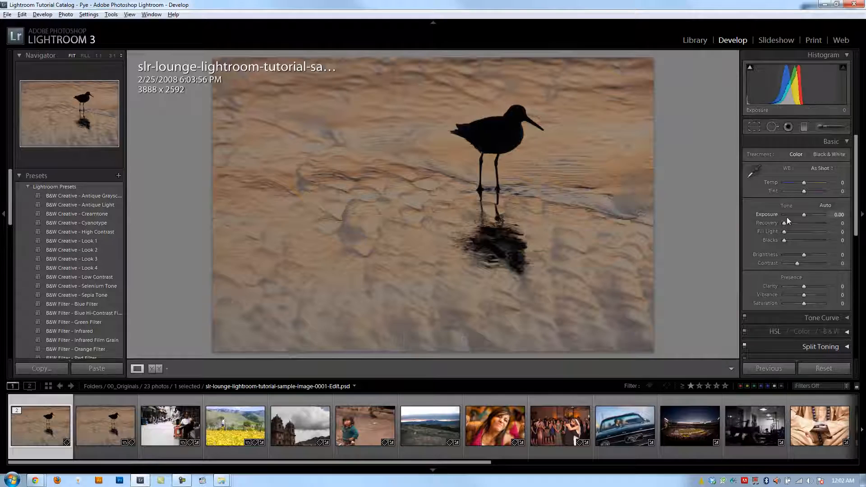
drag(804, 254, 823, 254)
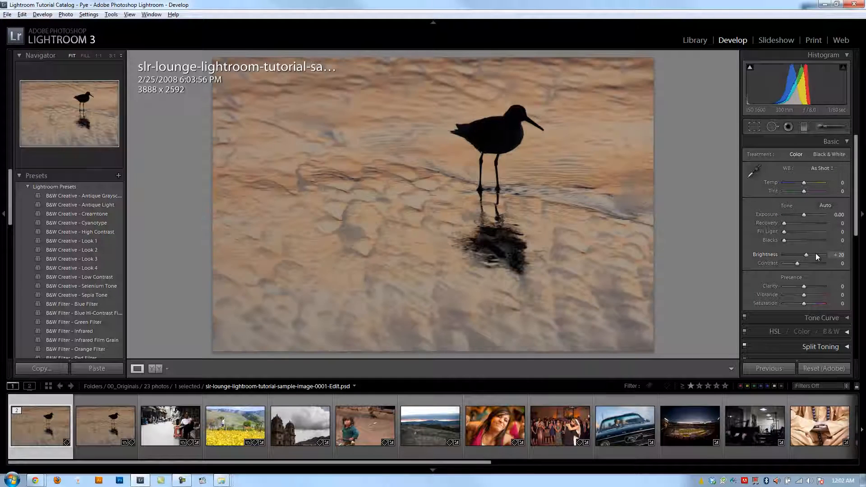
drag(806, 254, 817, 254)
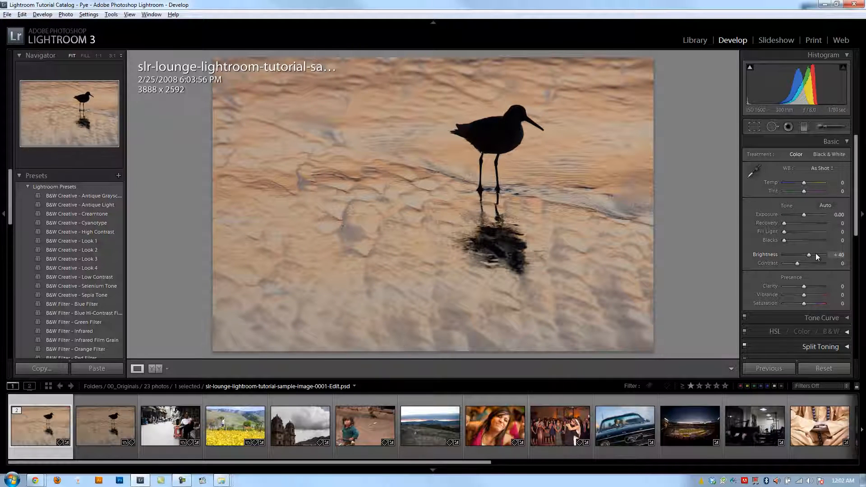
click(695, 39)
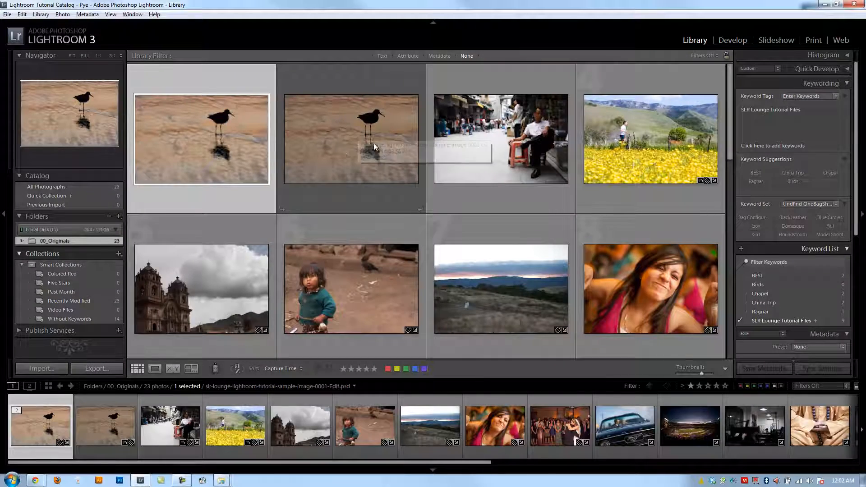
- Edit a copy of the bird photo with Lightroom adjustments in Photoshop CS5, then select the second version
right_click(210, 121)
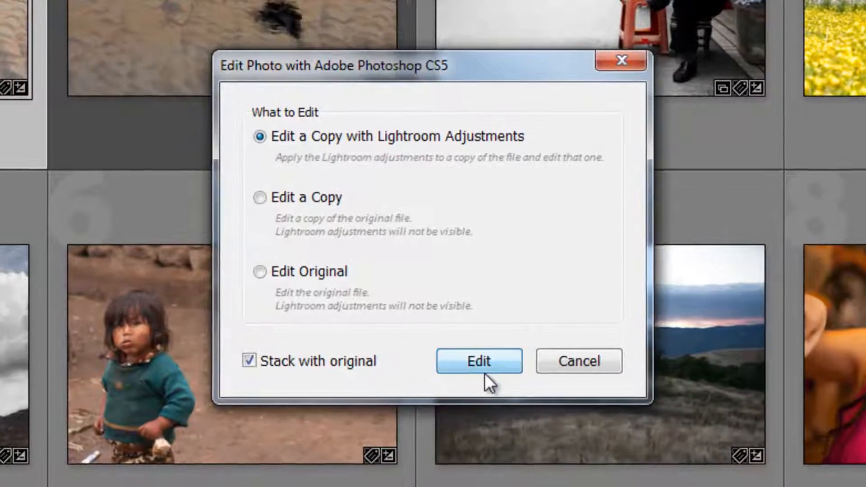
click(479, 361)
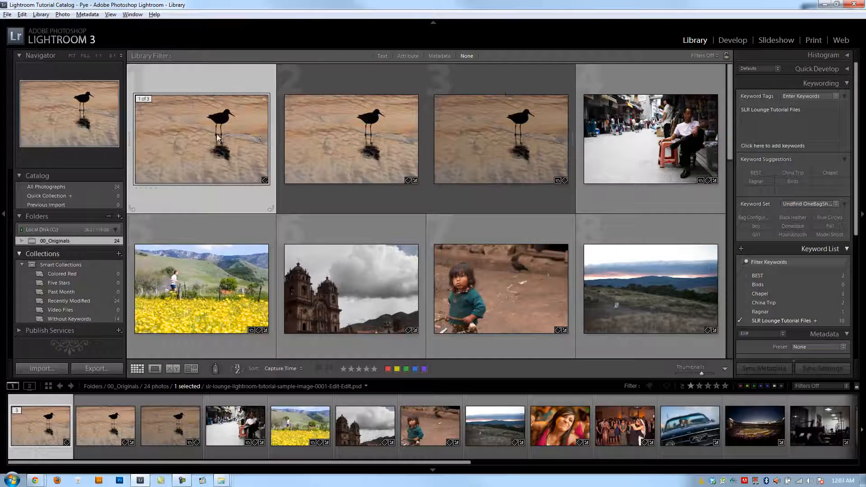
click(351, 138)
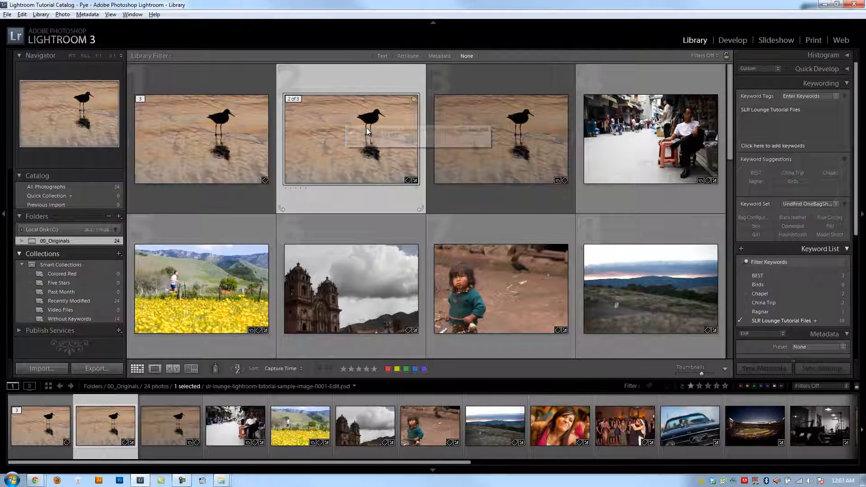
mouse_move(359, 130)
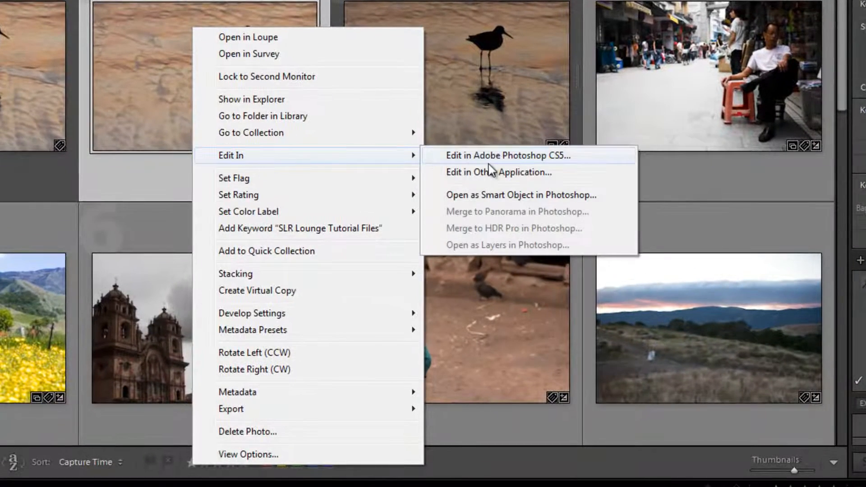
- Send the second bird version to Photoshop CS5 as a plain Edit a Copy
click(506, 155)
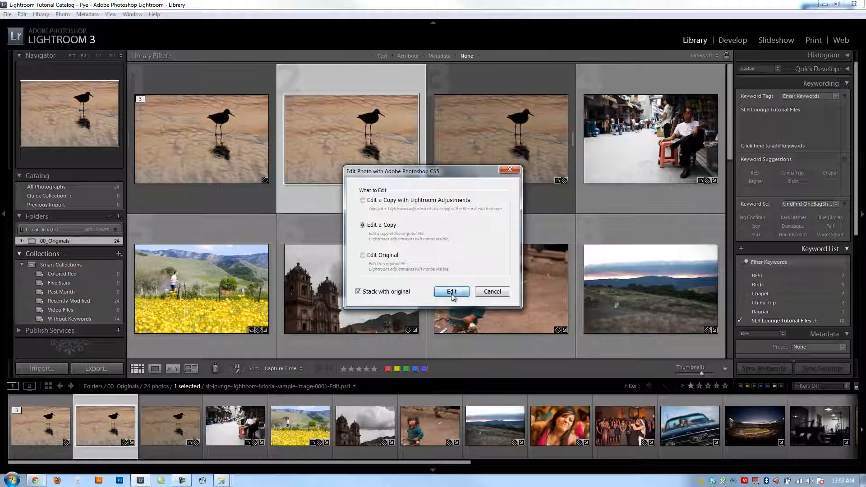
click(451, 292)
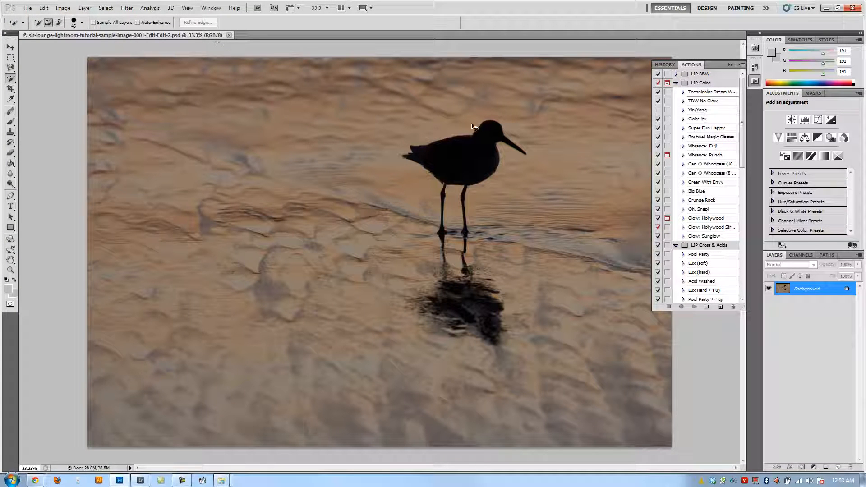
mouse_move(448, 223)
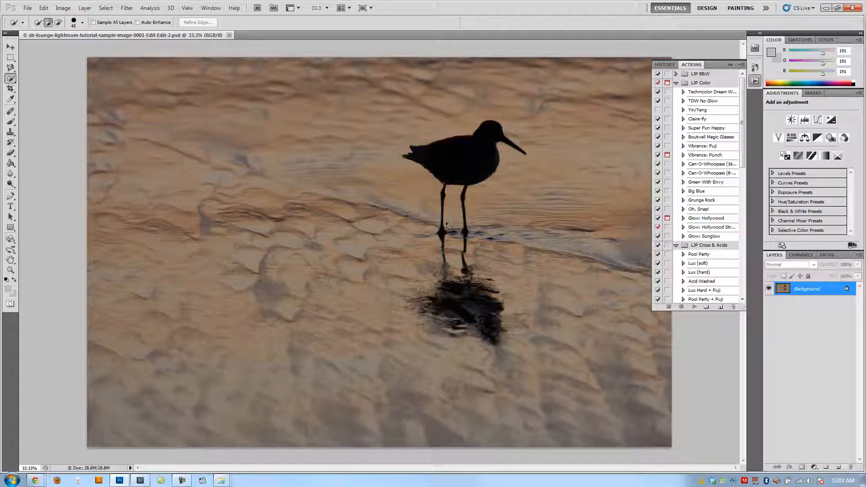
click(229, 35)
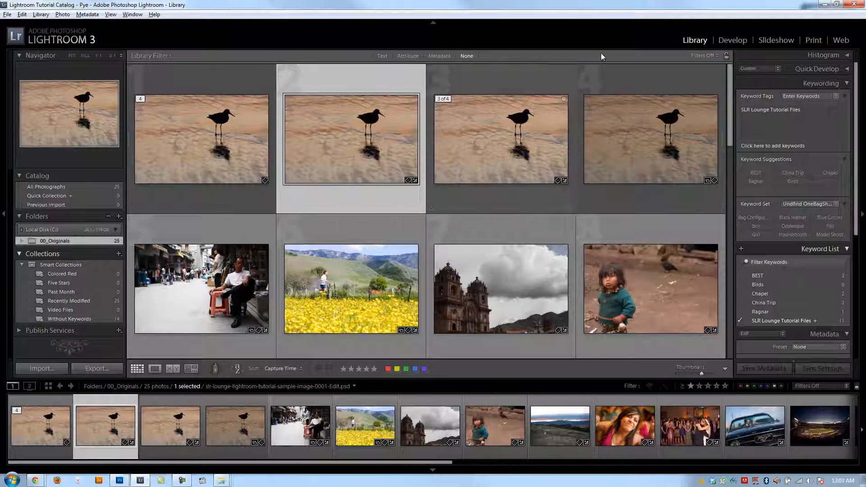
- Reset the Edit-Edit-2 copy's Lightroom adjustments in Develop and return to the Library
click(733, 40)
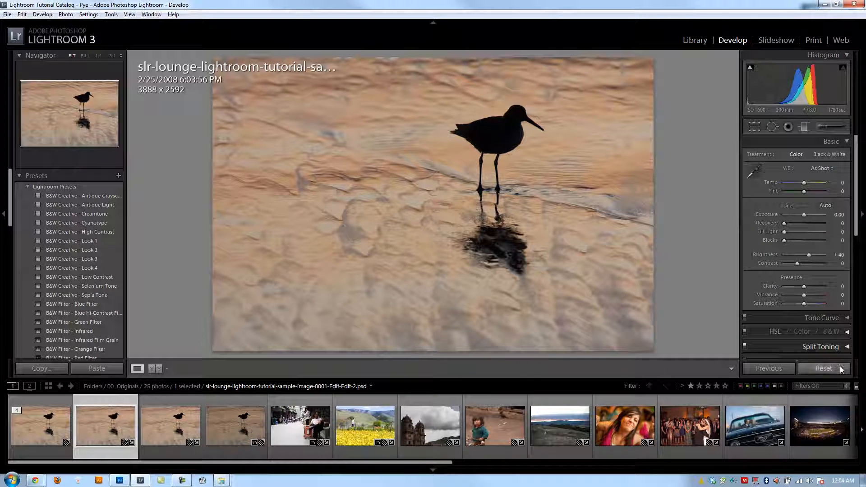
click(695, 40)
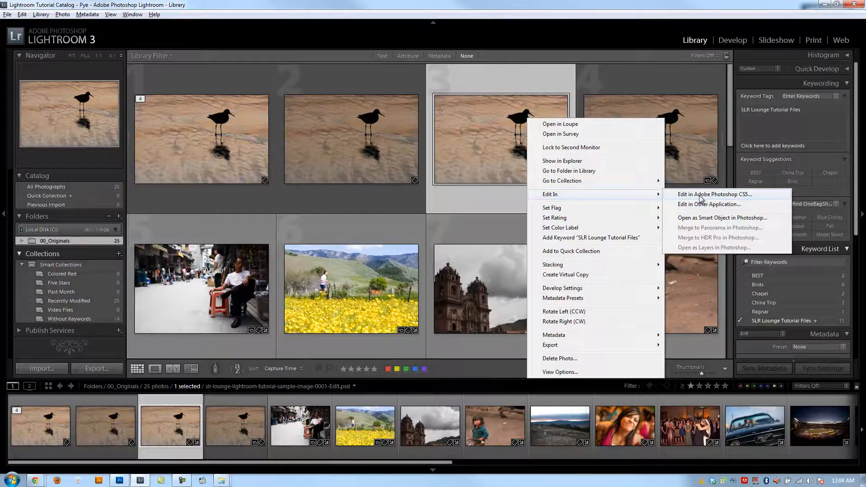
- Open the Edit.psd bird version in Photoshop CS5 using Edit Original
click(714, 194)
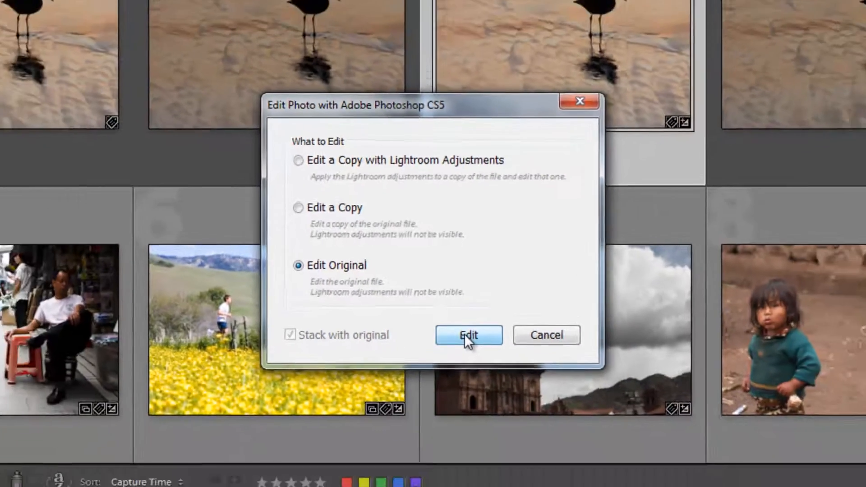
click(467, 335)
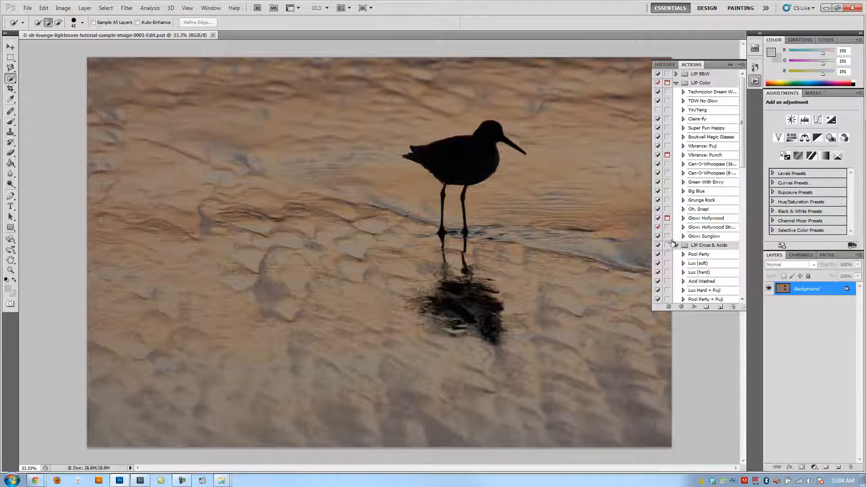
- Expand the LJP B&W action set and play the Brooklyn (B&W) action
click(677, 254)
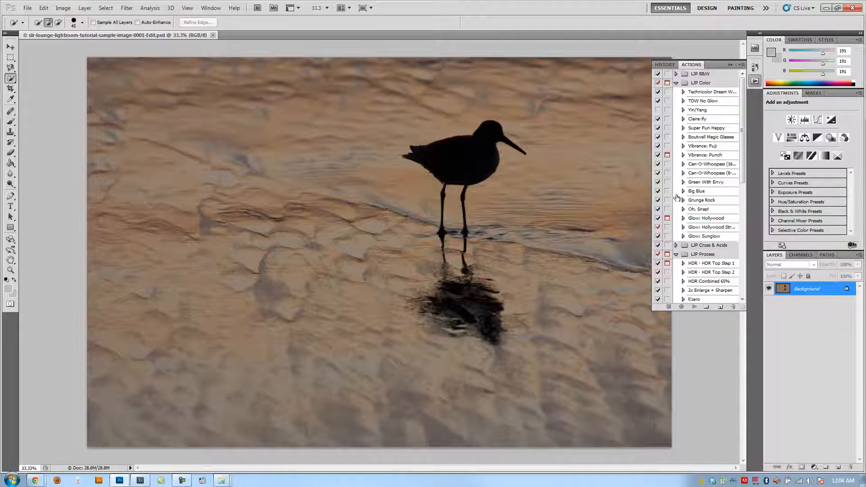
click(677, 74)
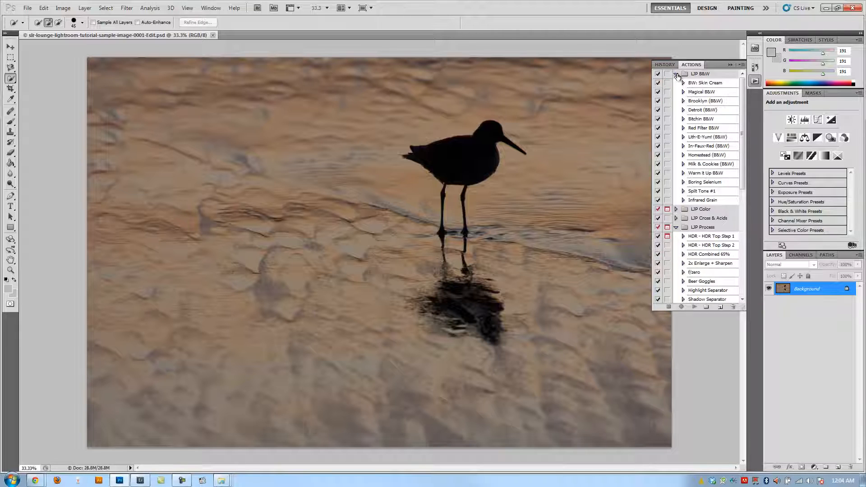
click(709, 101)
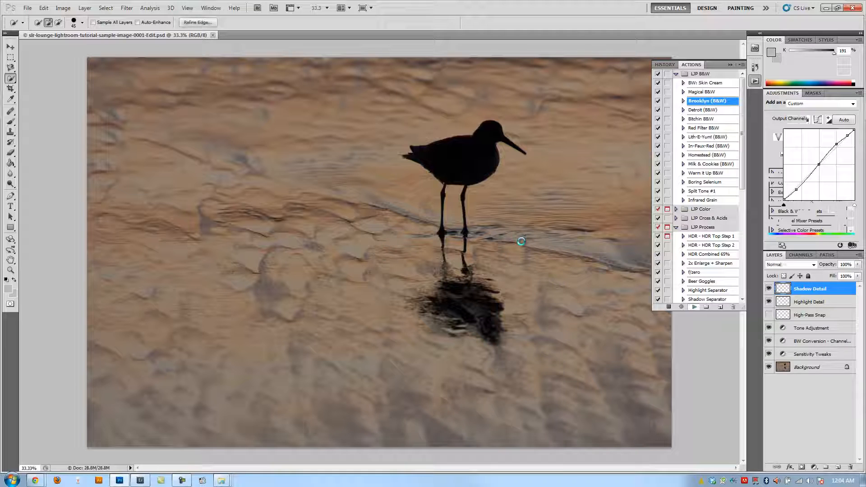
click(812, 315)
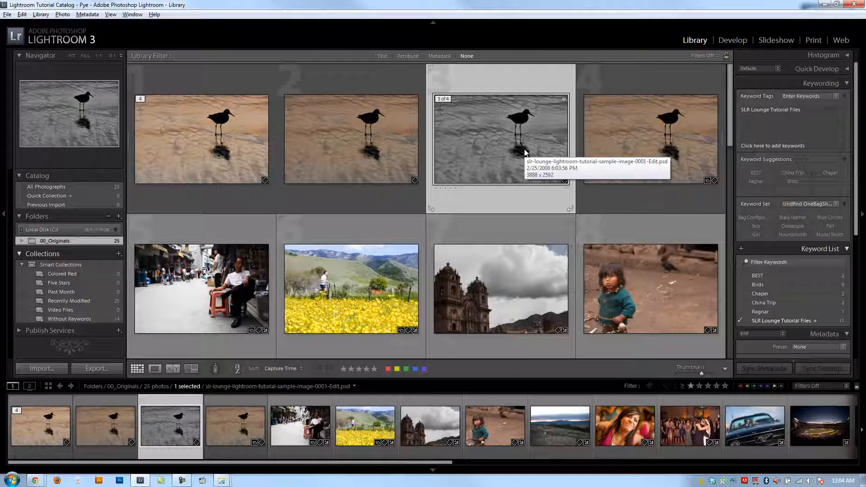
mouse_move(621, 155)
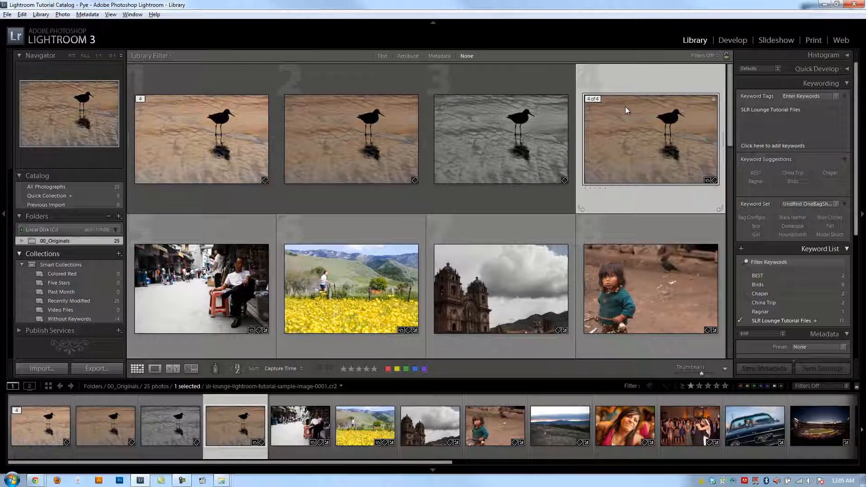
- Bring up the Edit In options for the original raw bird photo (4 of 4)
right_click(627, 110)
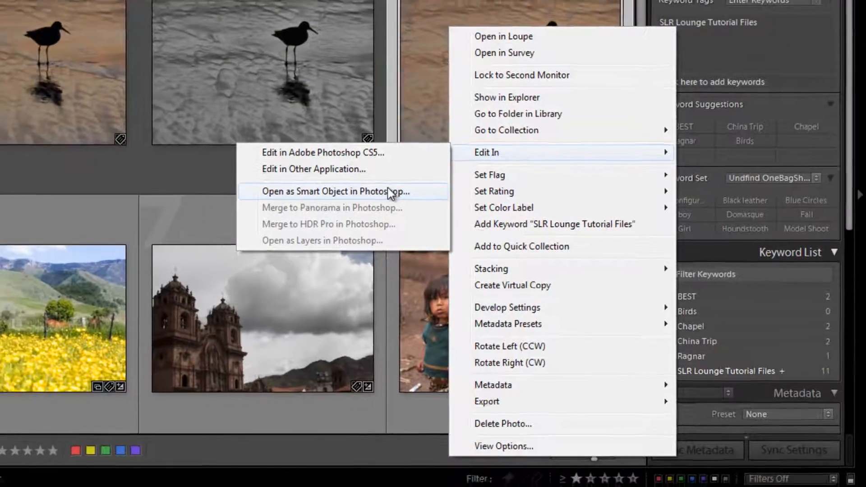
- Open the raw bird photo in Photoshop CS5 as a Smart Object, then quit Photoshop
click(329, 191)
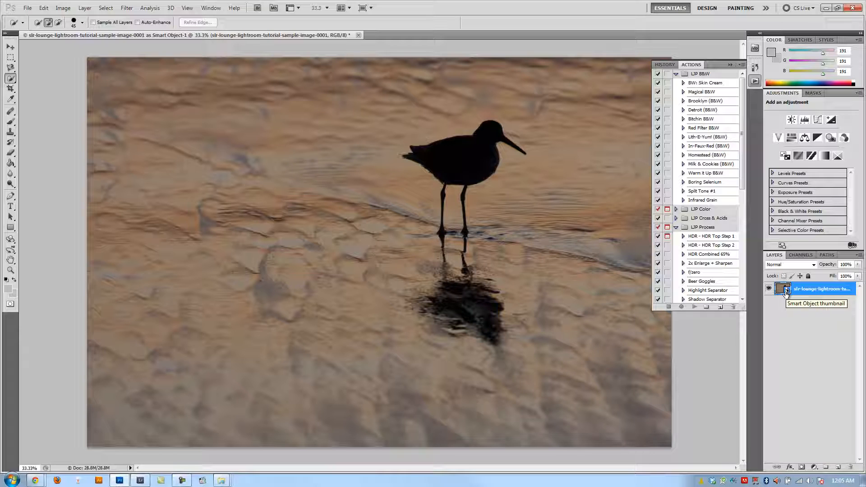
mouse_move(269, 37)
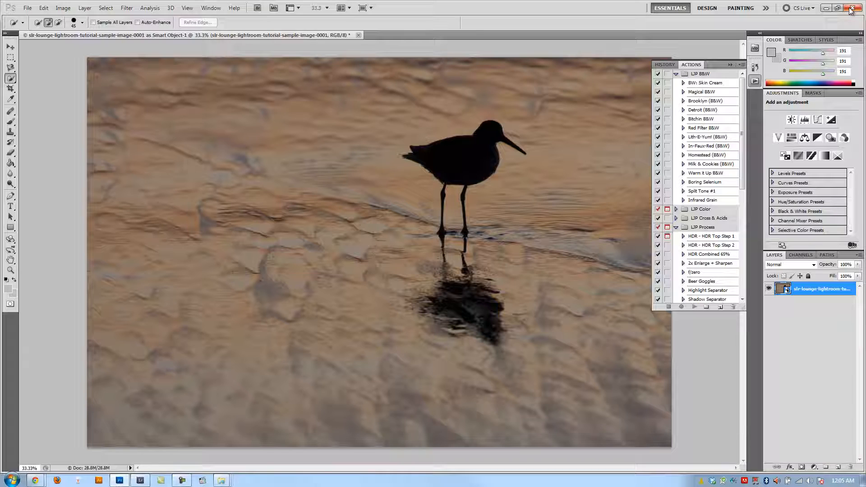
mouse_move(852, 9)
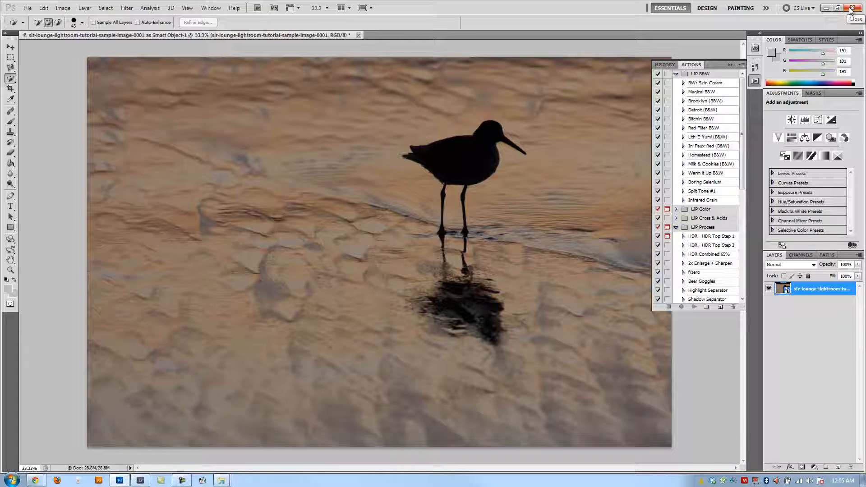
click(858, 7)
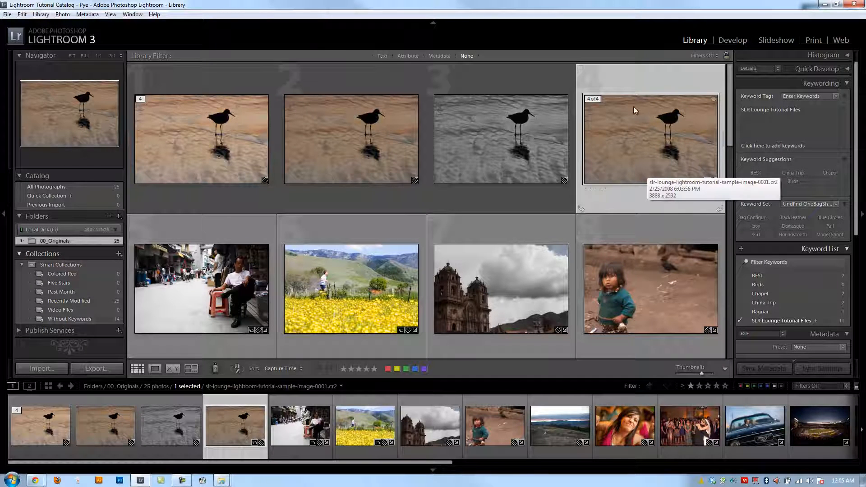
mouse_move(574, 145)
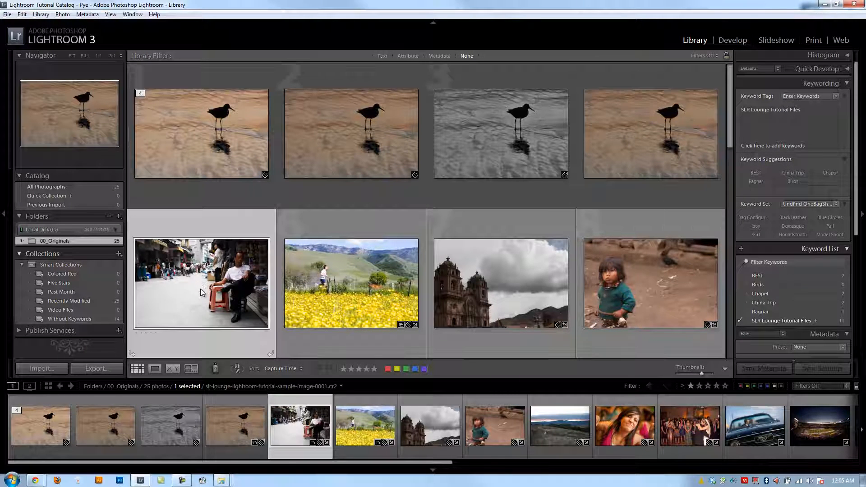
- Scroll the grid and bring up the Edit In options for the church photo
scroll(down, 3)
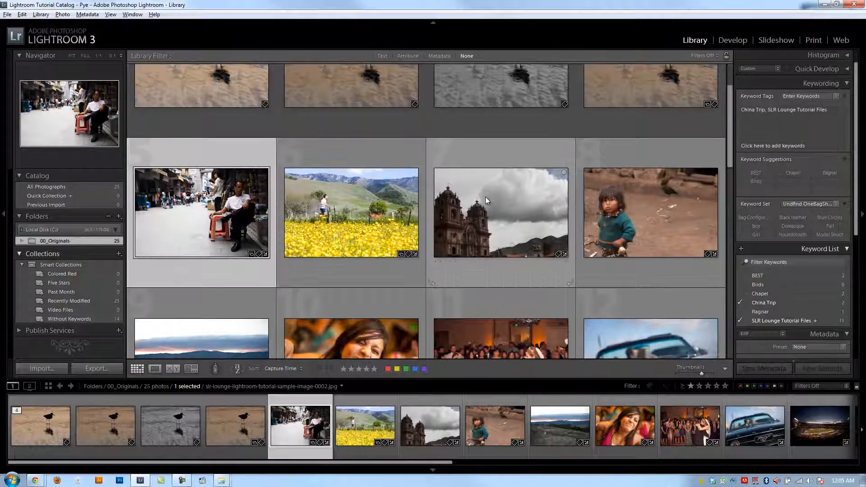
right_click(502, 213)
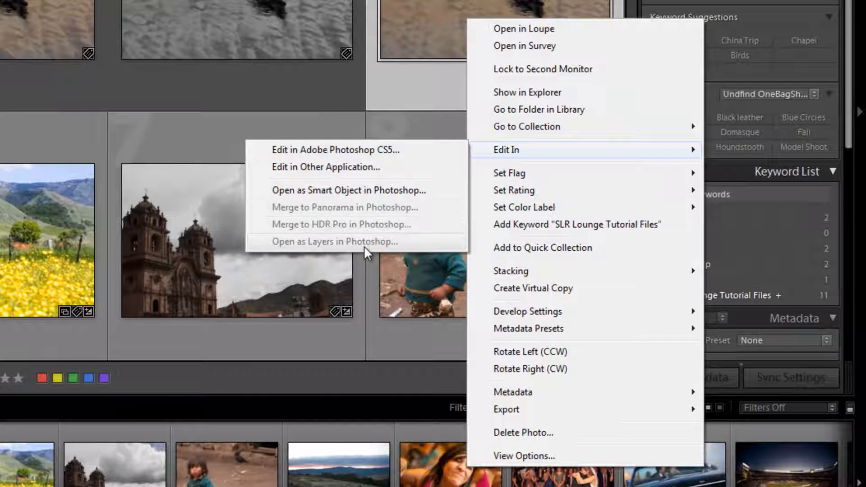
mouse_move(374, 216)
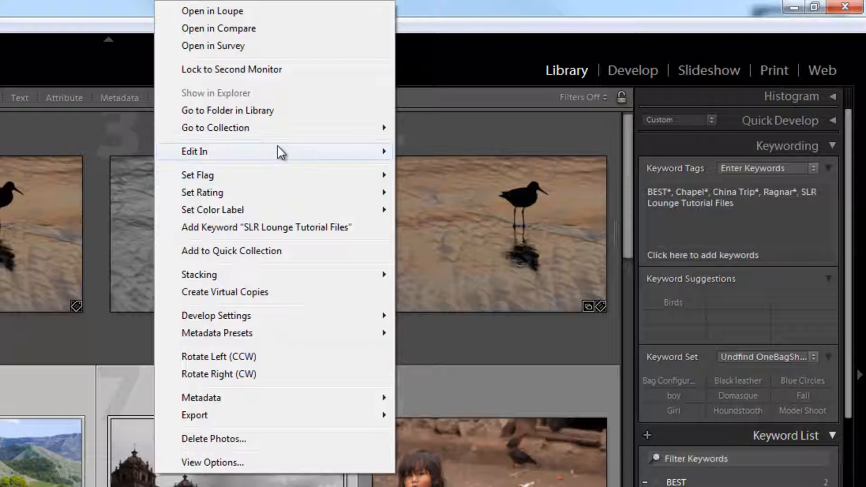
mouse_move(194, 152)
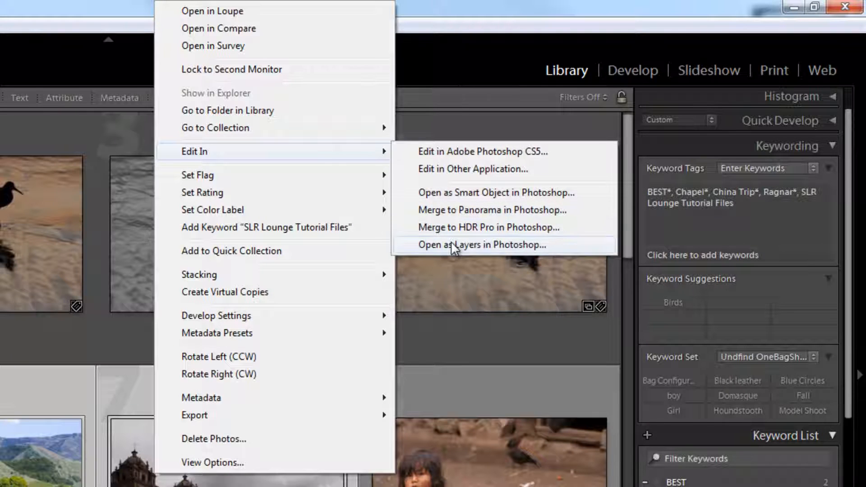
- Open the street, flower field and church photos as layers in one Photoshop document, bypassing the Camera Raw warning
click(479, 244)
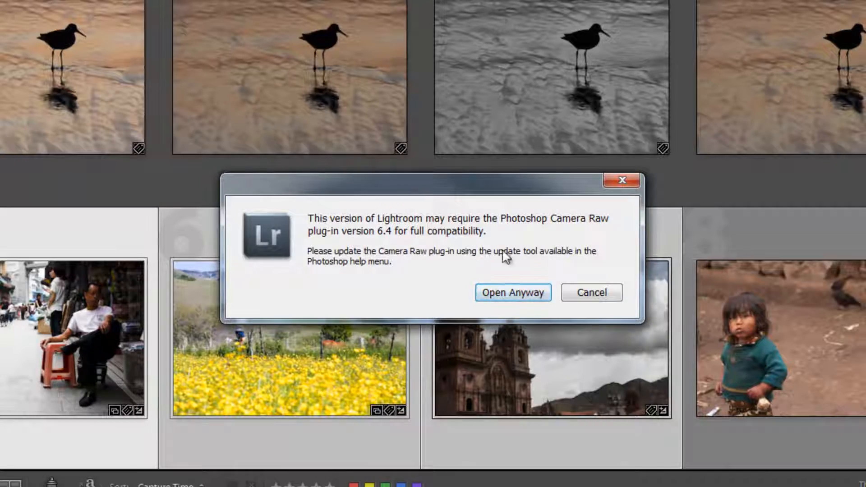
click(512, 293)
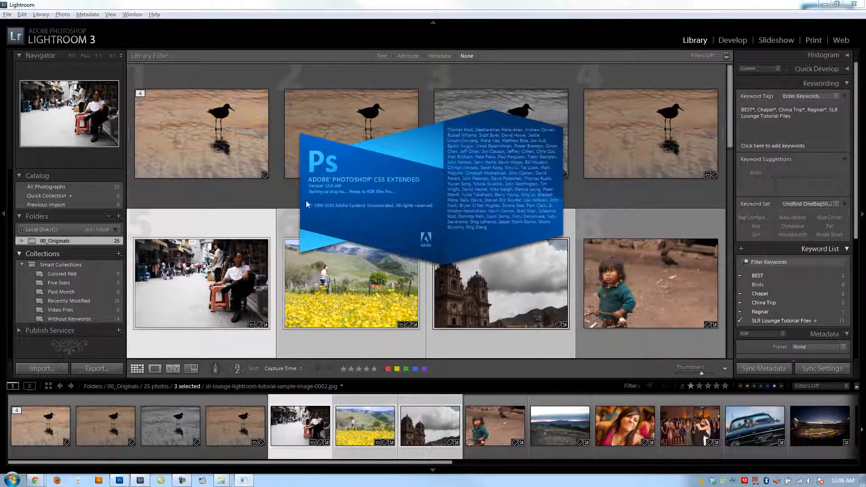
click(119, 480)
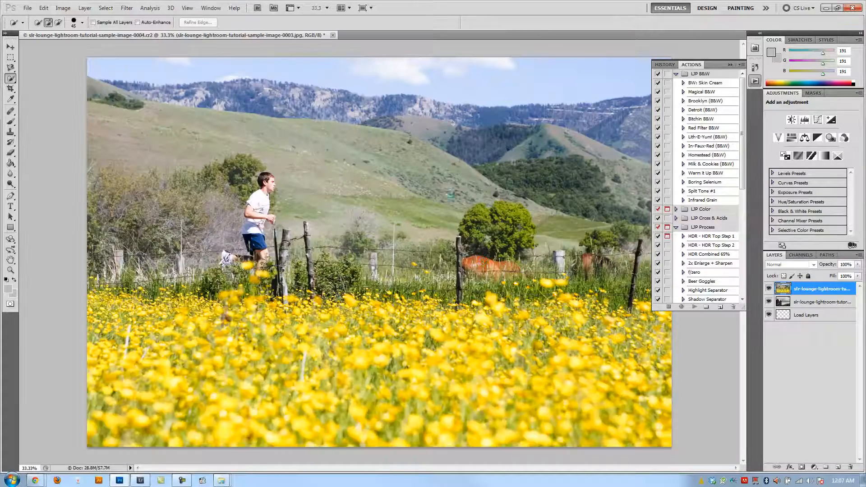
- Hide and re-show the street photo layer, then quit Photoshop without saving the document
click(428, 34)
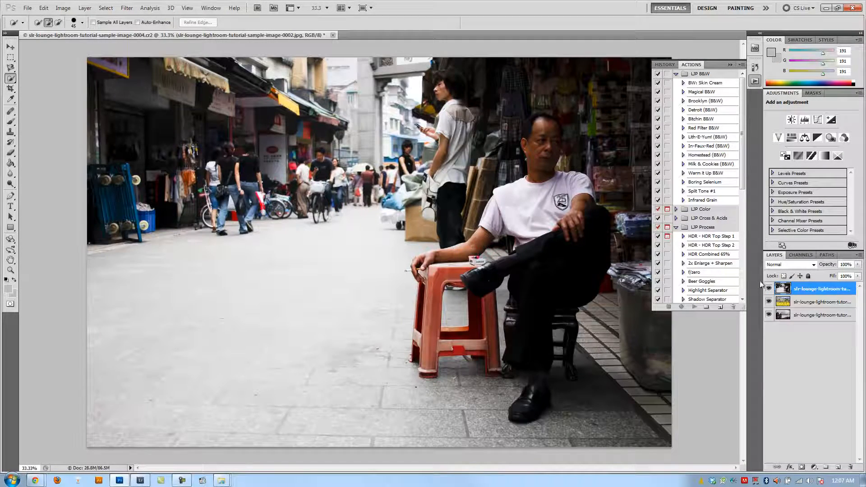
click(768, 290)
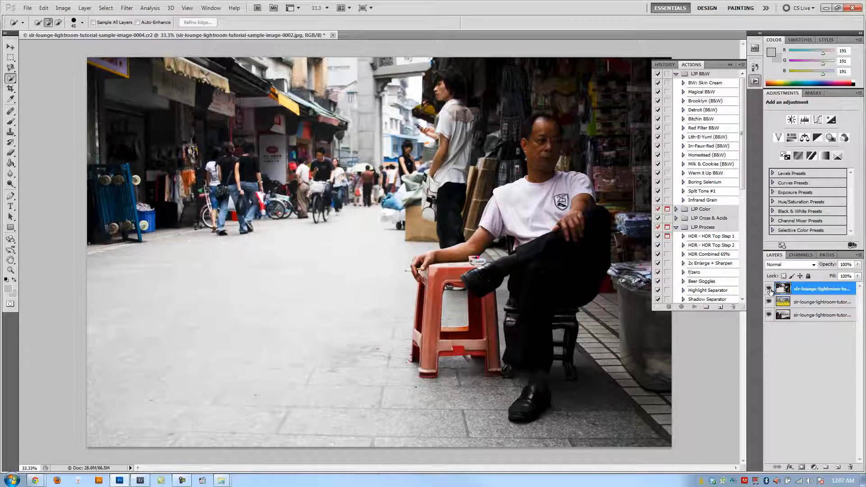
click(768, 301)
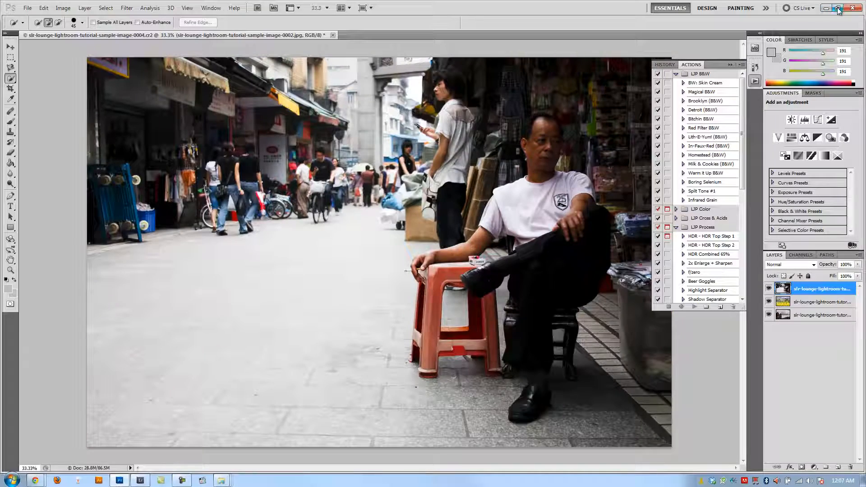
click(858, 8)
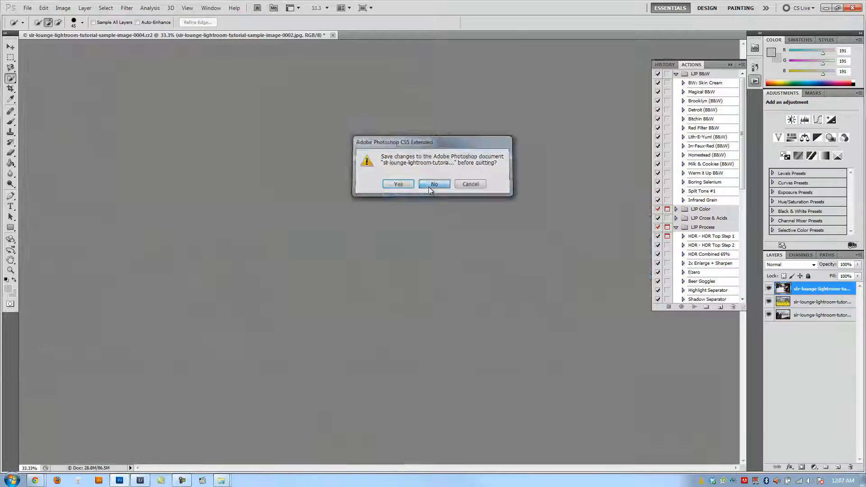
click(434, 185)
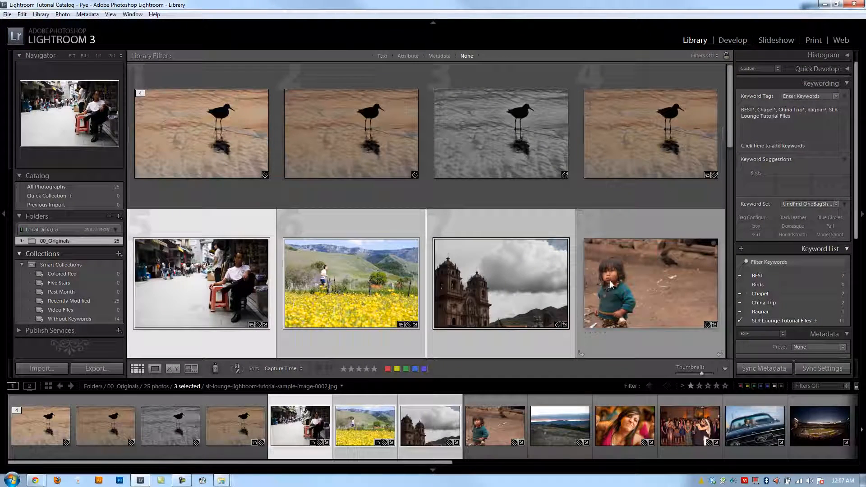
mouse_move(657, 286)
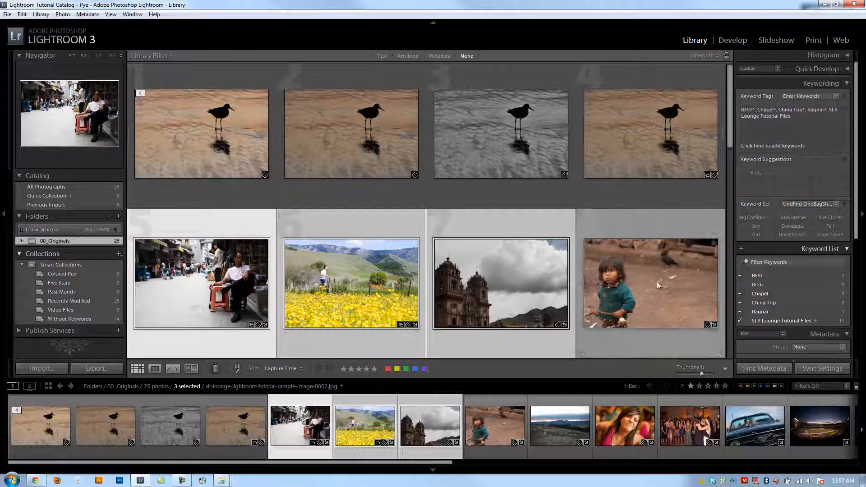
- Select only the street market thumbnail, deselecting the flower field and church photos
click(500, 284)
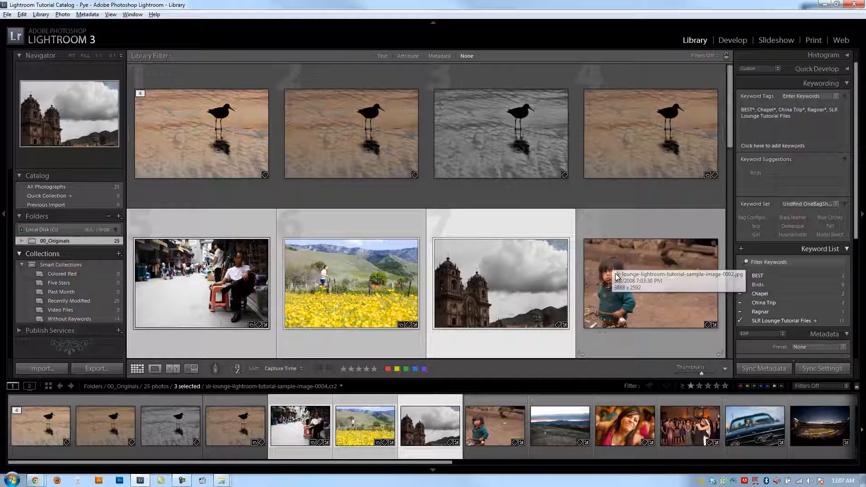
click(500, 283)
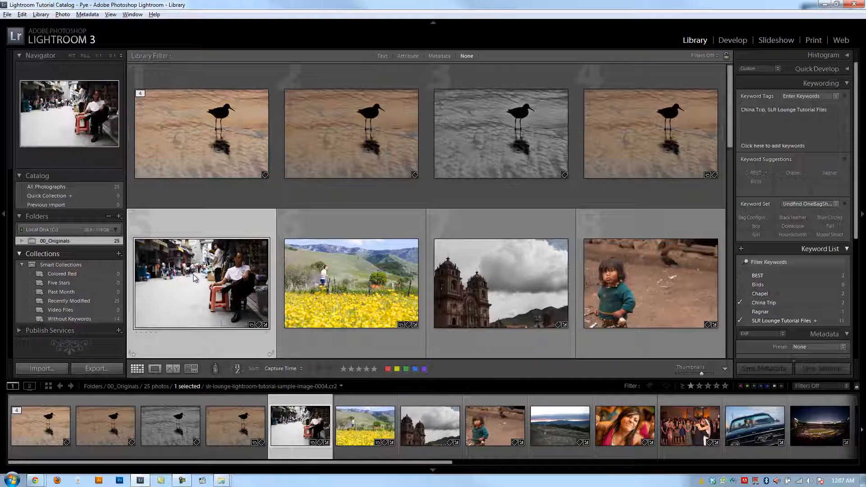
mouse_move(221, 276)
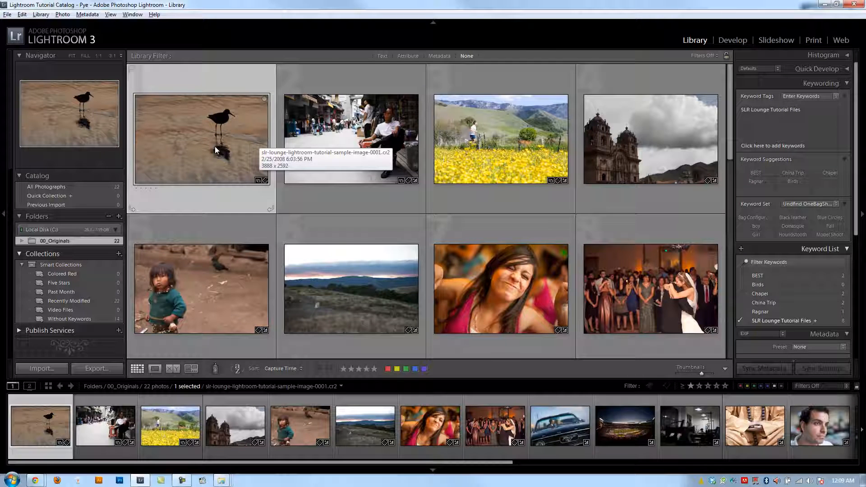
mouse_move(253, 117)
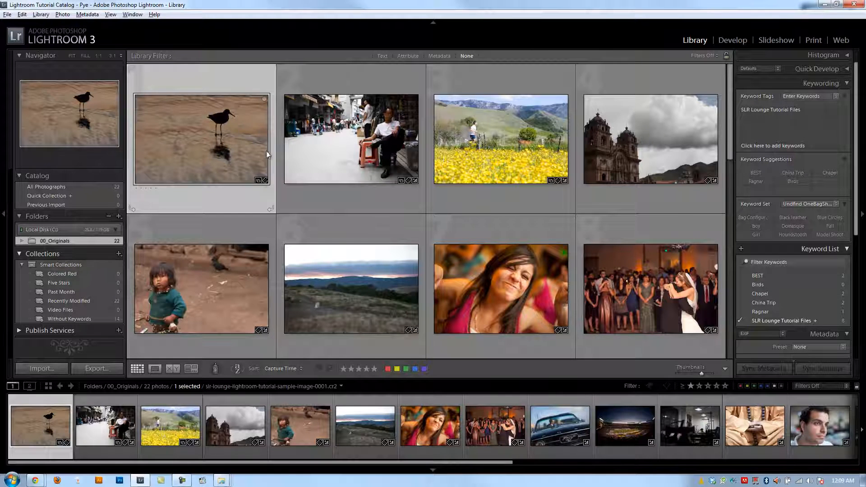
mouse_move(500, 138)
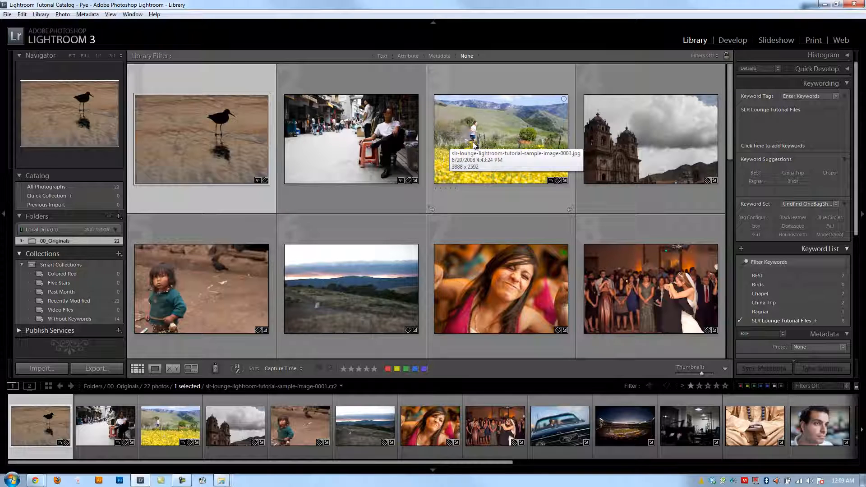
mouse_move(541, 175)
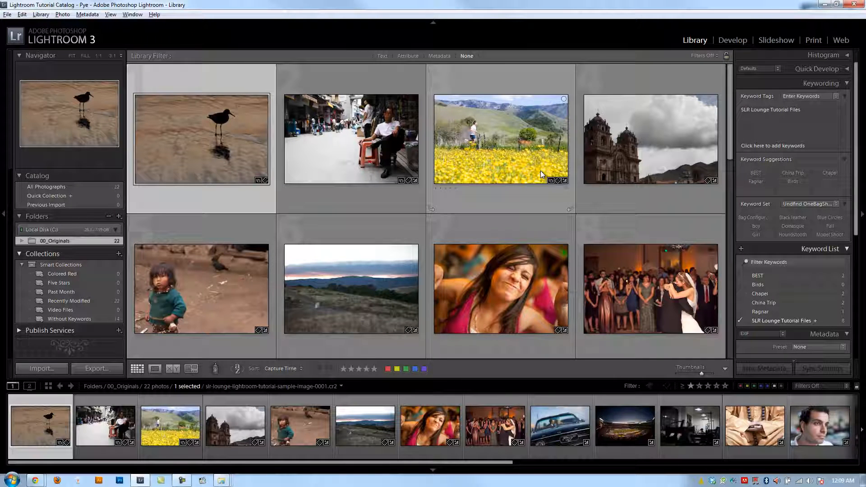